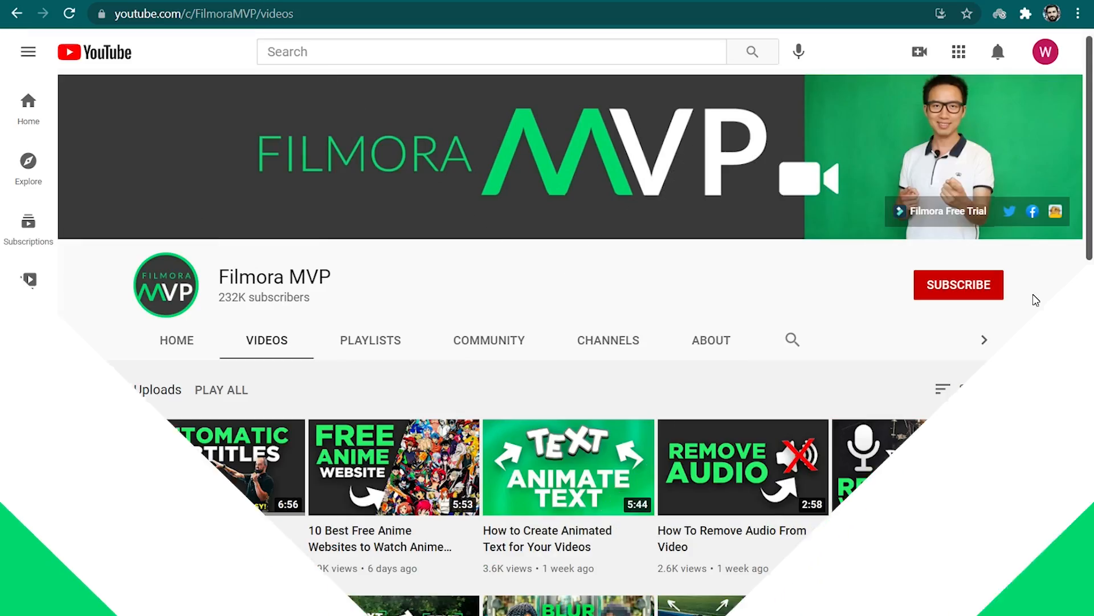
Subscribe to the Filmora MVP channel with notifications set to All
{"action": "left_click", "coordinate": [959, 285]}
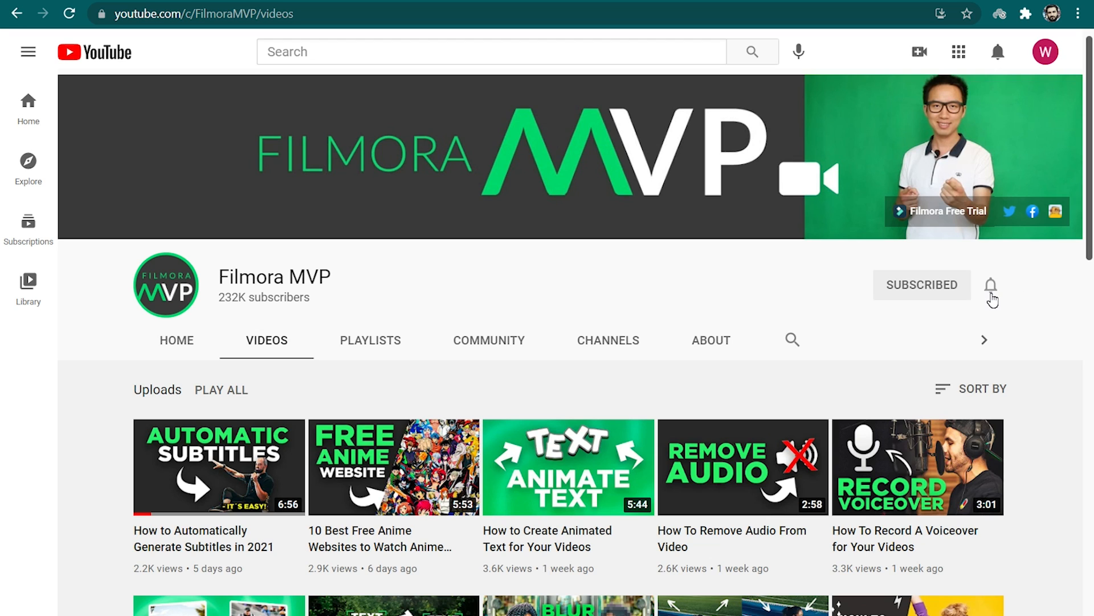
{"action": "left_click", "coordinate": [991, 285]}
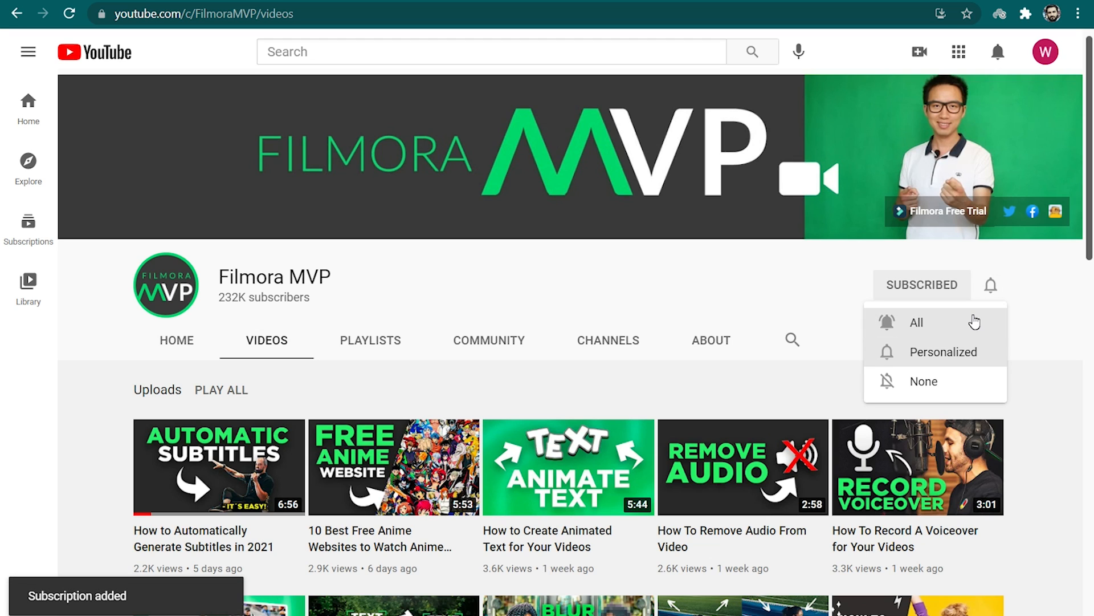
{"action": "left_click", "coordinate": [917, 321]}
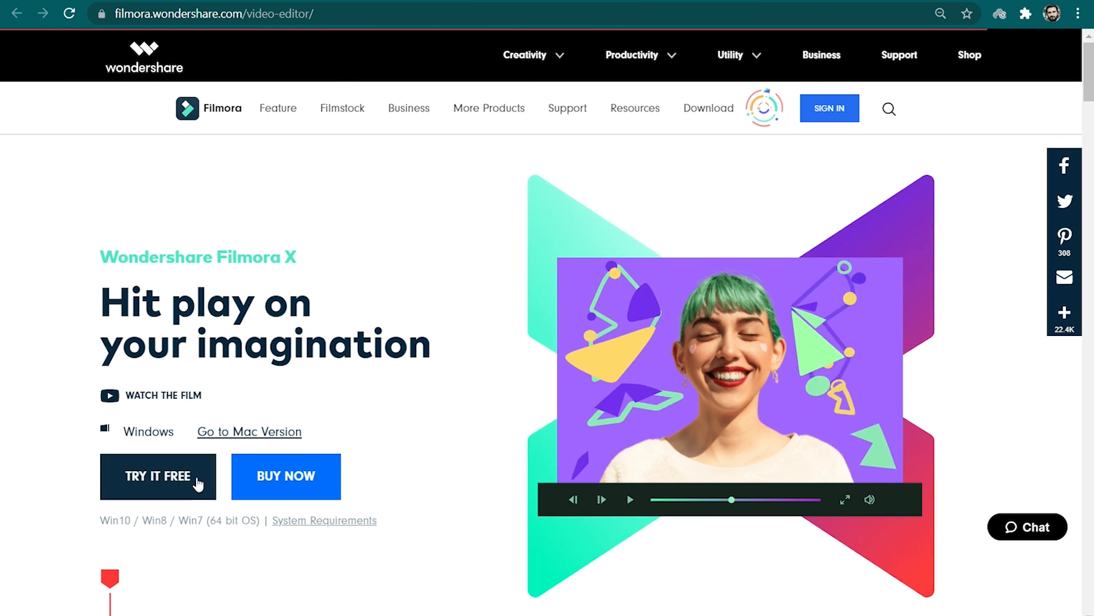
Start the free Filmora X for Windows trial download via TRY IT FREE
{"action": "left_click", "coordinate": [157, 477]}
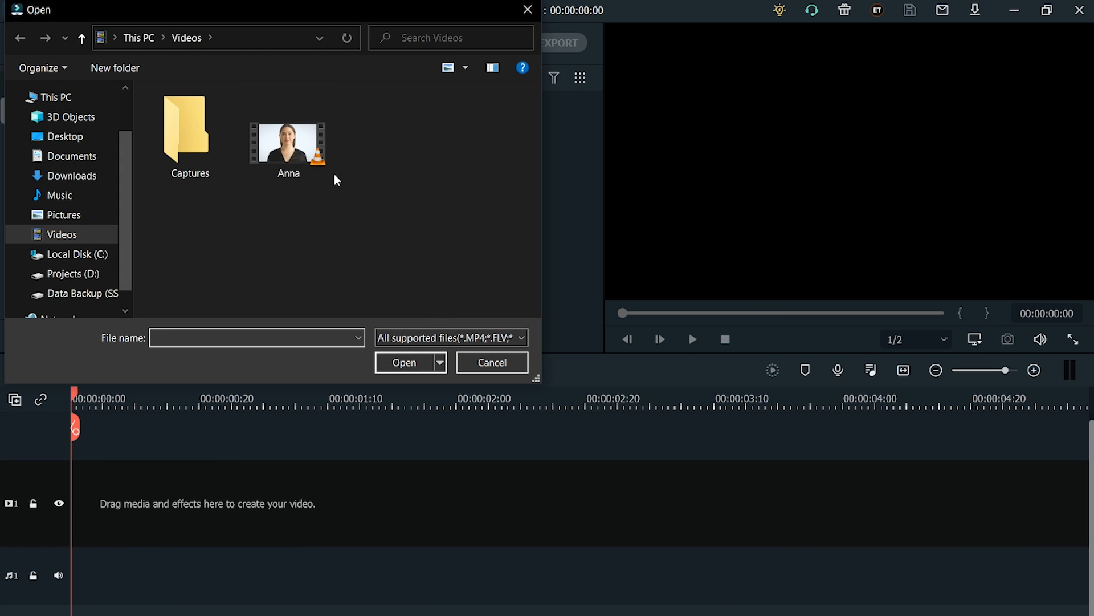
Import the Anna video from Videos and place it on the timeline
{"action": "left_click", "coordinate": [289, 143]}
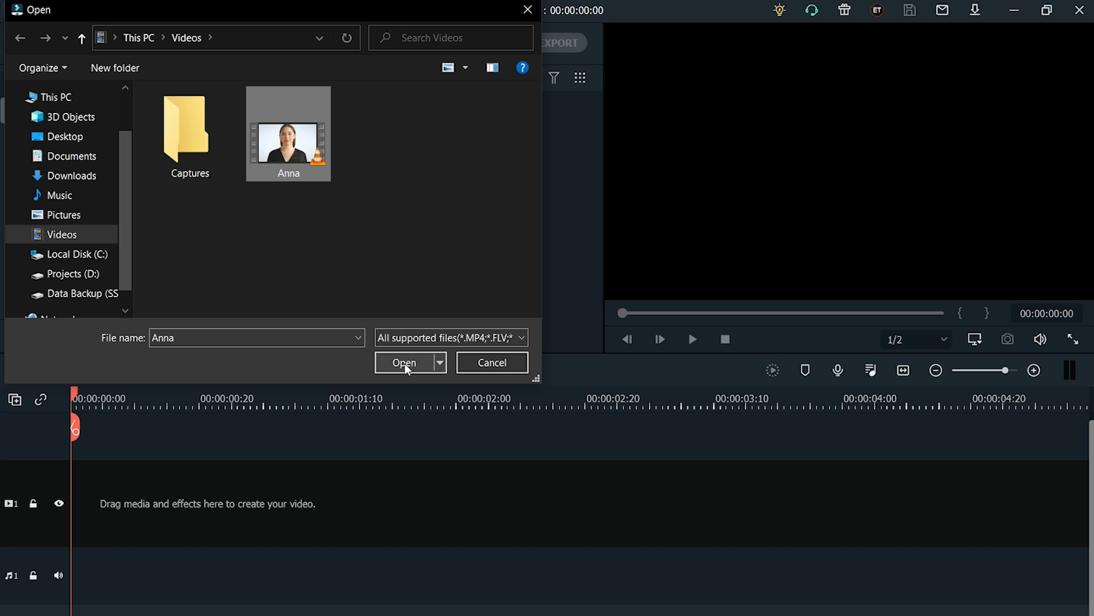
{"action": "left_click", "coordinate": [404, 363]}
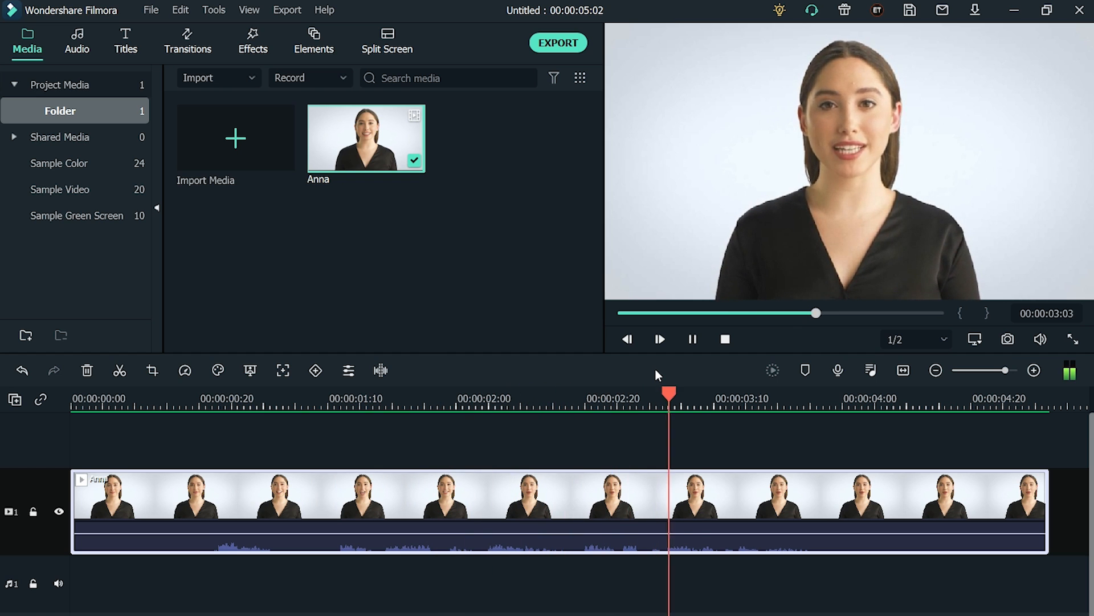
{"action": "left_click", "coordinate": [661, 340]}
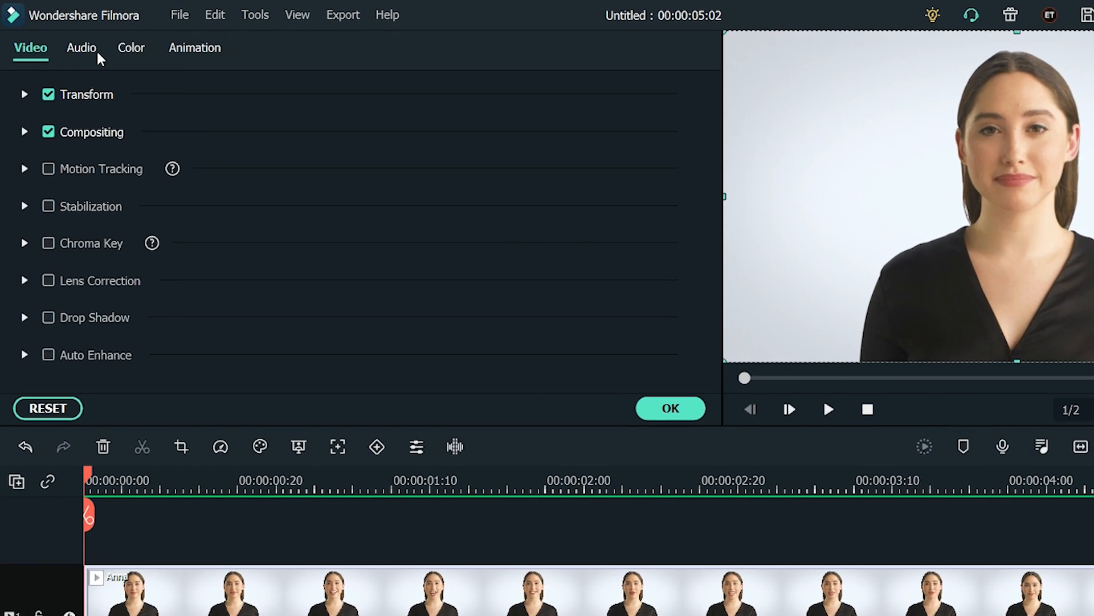
Raise the Anna clip's voice pitch to 3 and play it to hear the result
{"action": "left_click", "coordinate": [80, 47]}
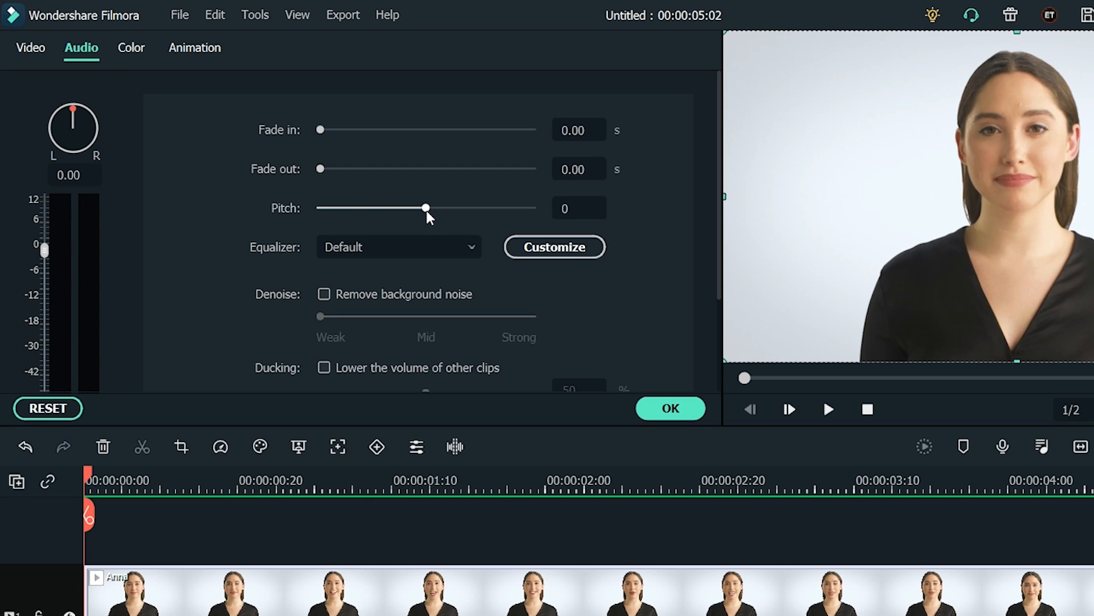
{"action": "left_click_drag", "start_coordinate": [425, 207], "coordinate": [454, 207]}
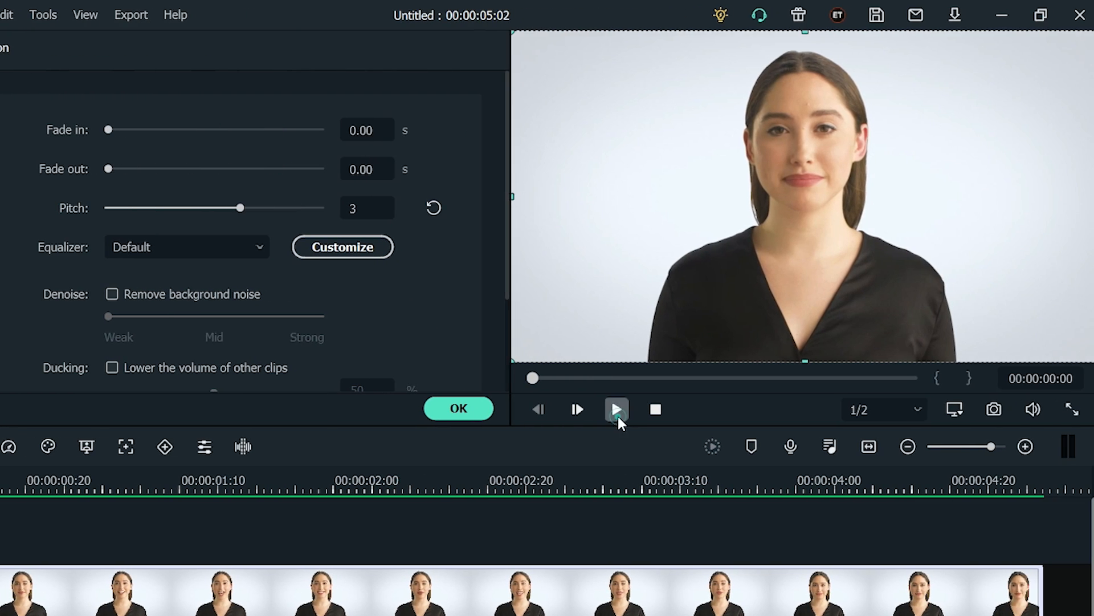
{"action": "left_click", "coordinate": [616, 409]}
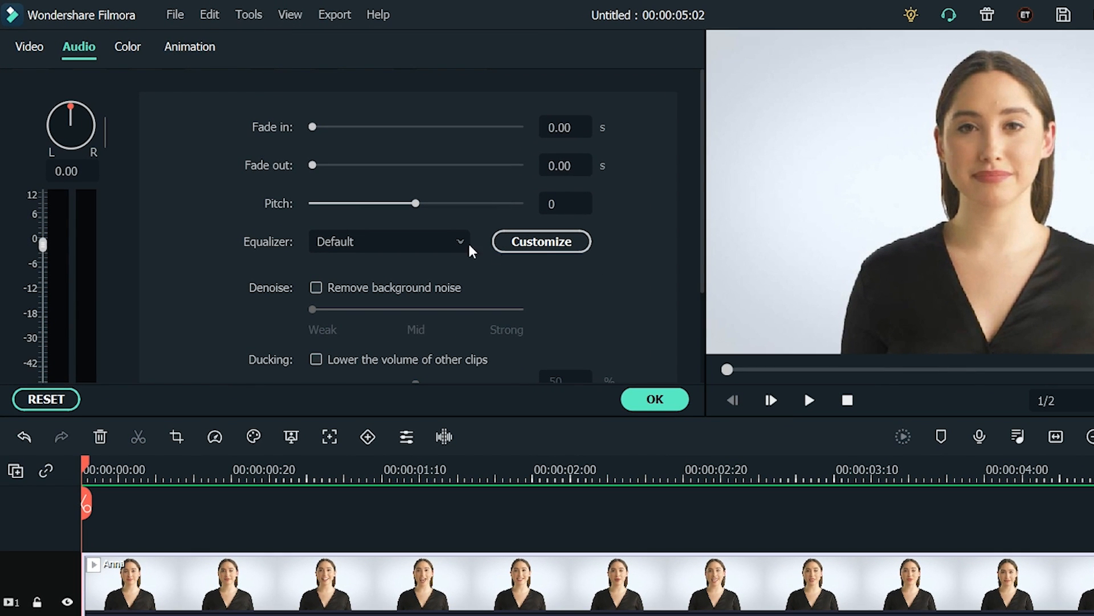
Apply the Sparkle equalizer preset to the Anna clip's voice and preview it
{"action": "left_click", "coordinate": [389, 241]}
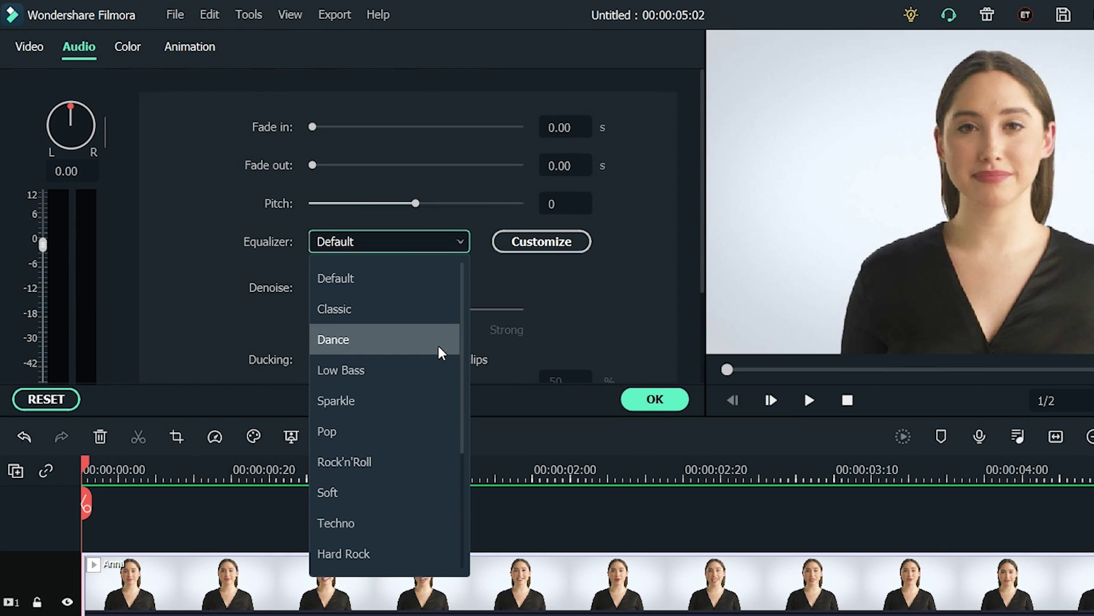
{"action": "scroll", "scroll_direction": "down", "scroll_amount": 3}
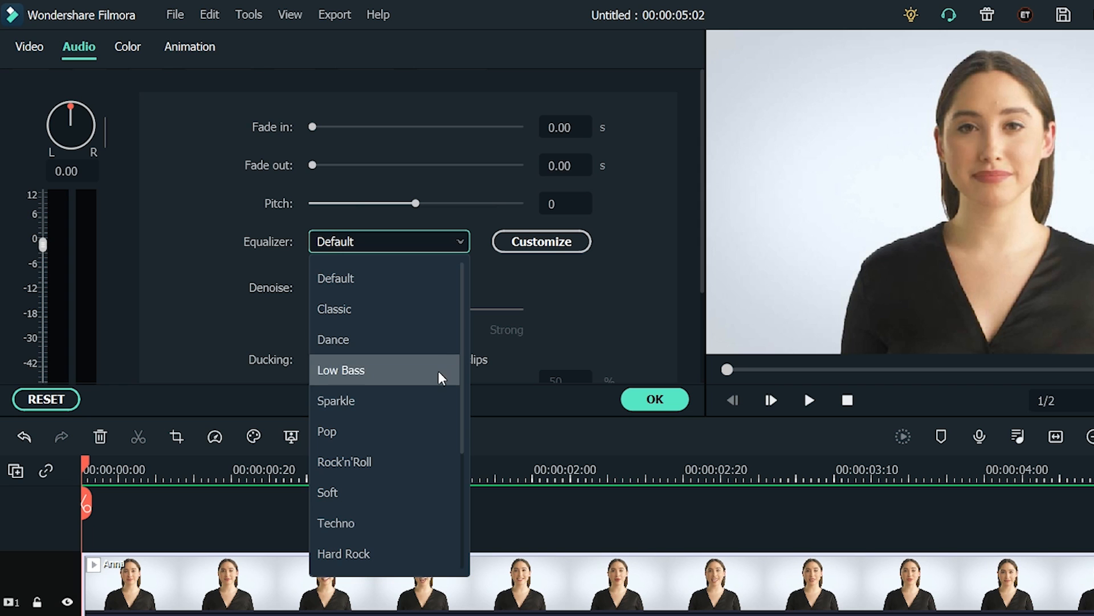
{"action": "left_click", "coordinate": [335, 401]}
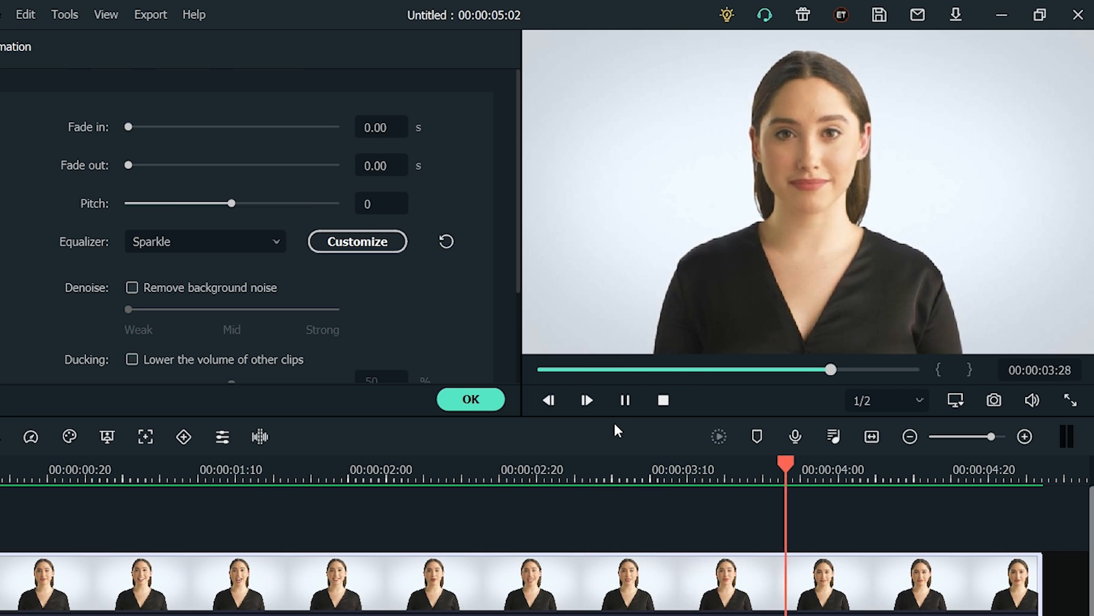
{"action": "left_click", "coordinate": [469, 399]}
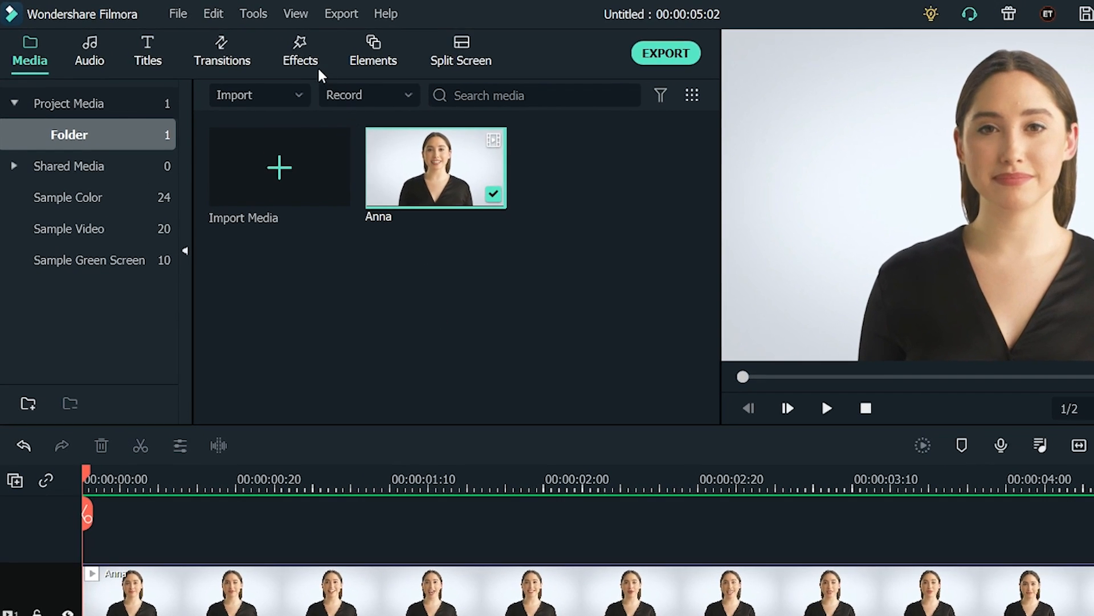
Show the Audio Effects category: Echo, Lobby, Big Room, Small Room, Phone
{"action": "left_click", "coordinate": [301, 52]}
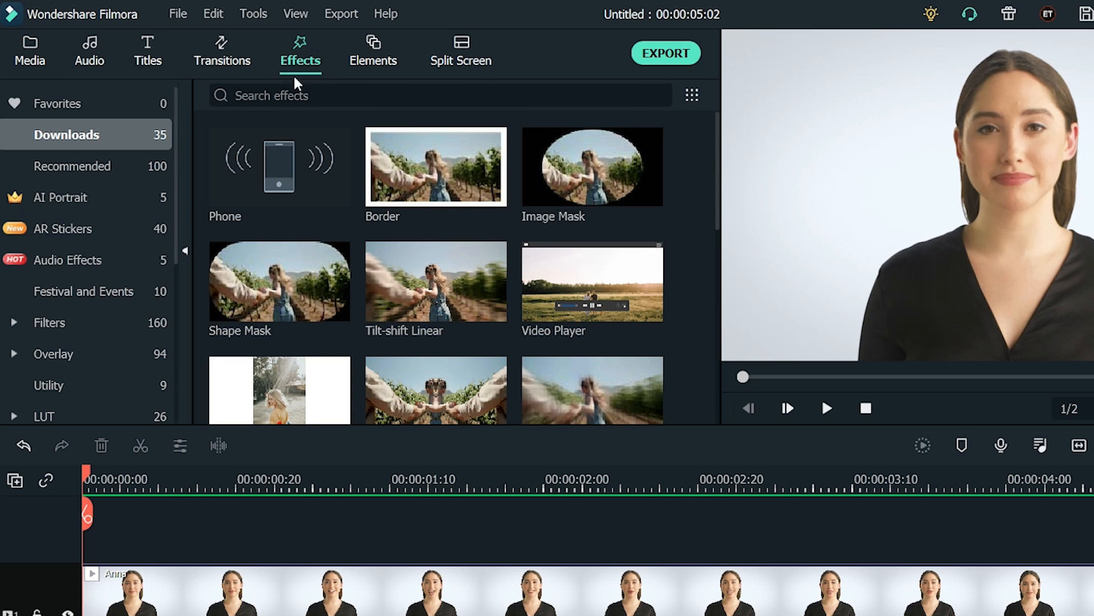
{"action": "left_click", "coordinate": [67, 260]}
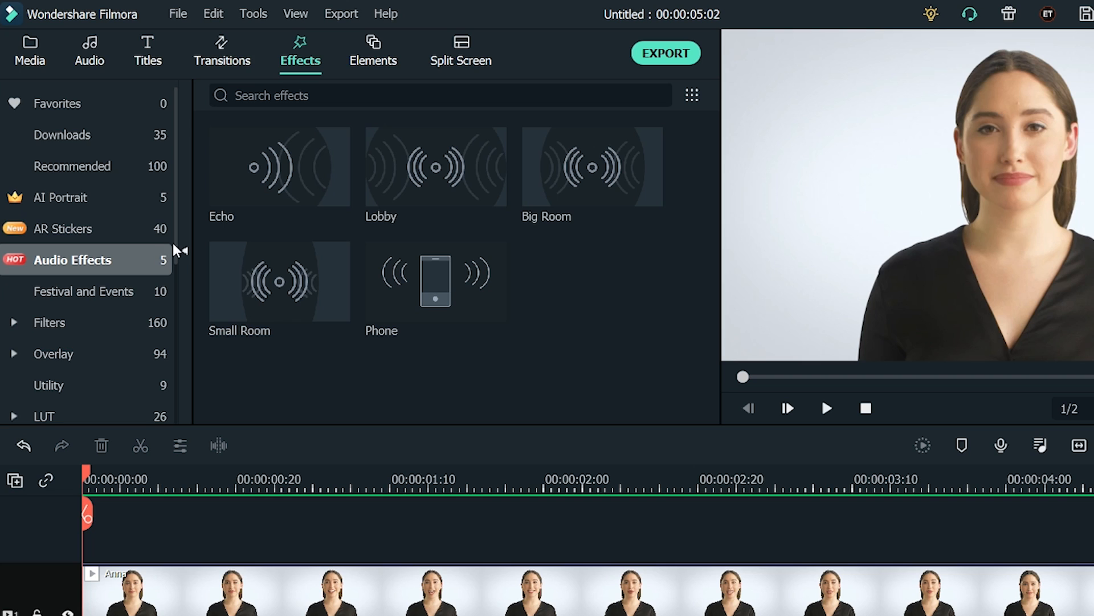
{"action": "mouse_move", "coordinate": [367, 285]}
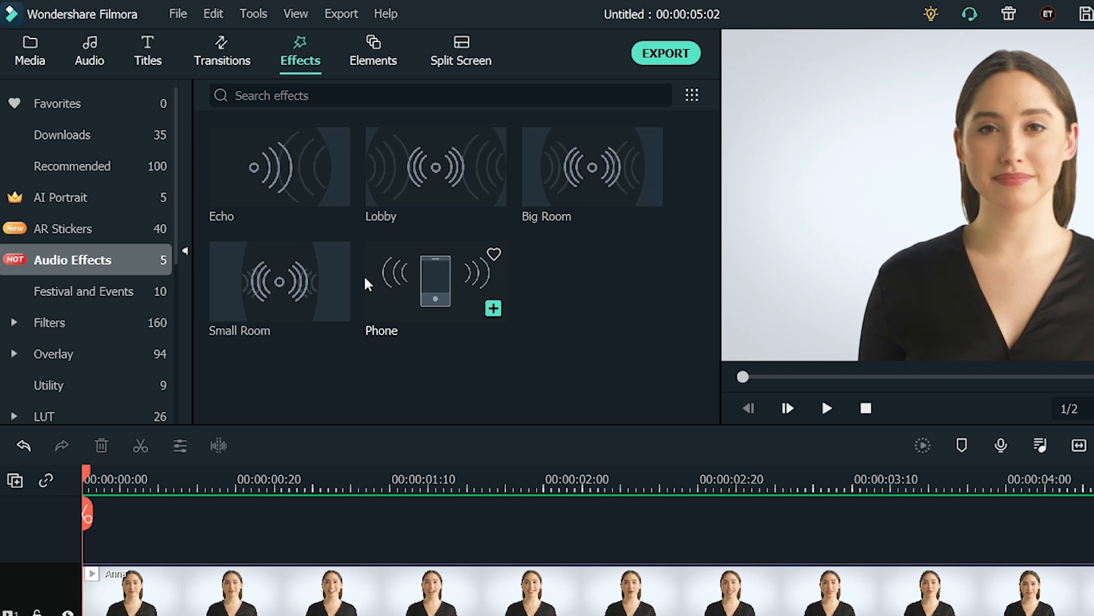
{"action": "mouse_move", "coordinate": [342, 357]}
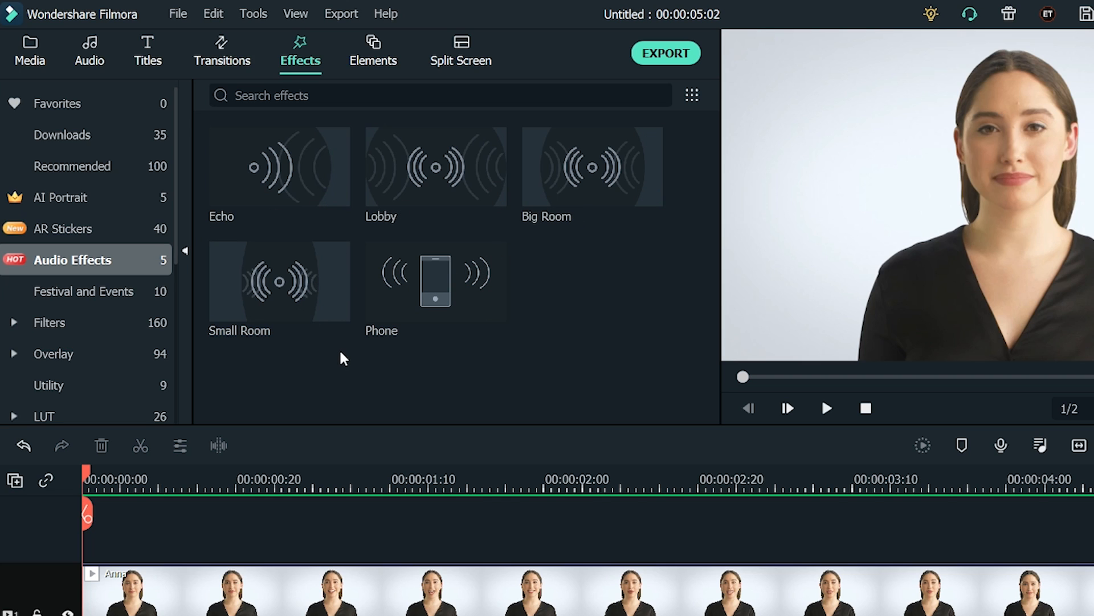
{"action": "mouse_move", "coordinate": [445, 182]}
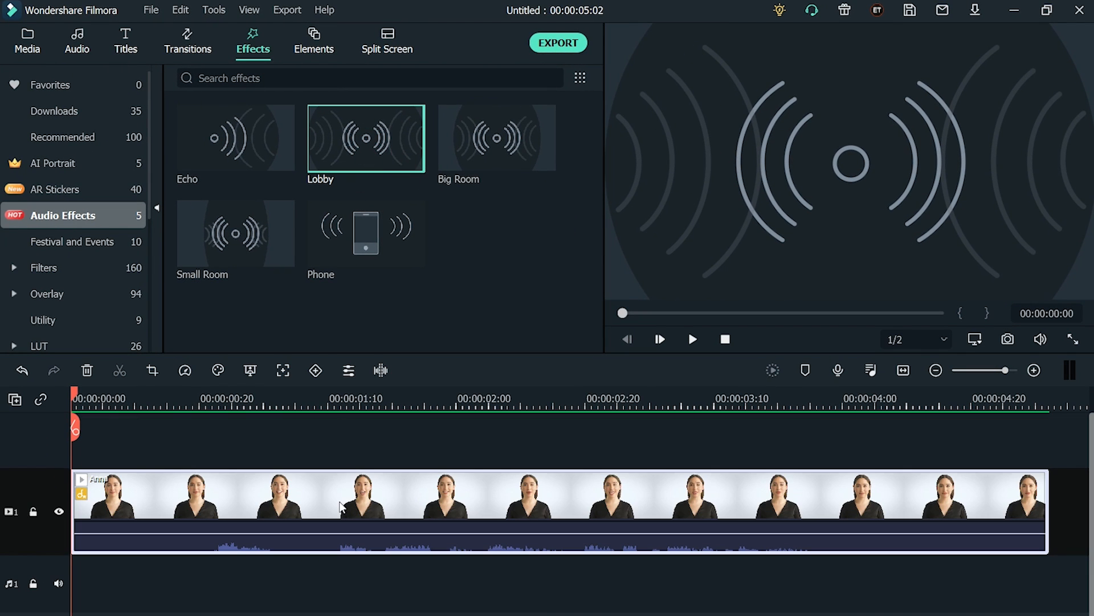
Hear the Lobby effect, then split the Anna clip at about 00:00:02:03
{"action": "left_click", "coordinate": [693, 340]}
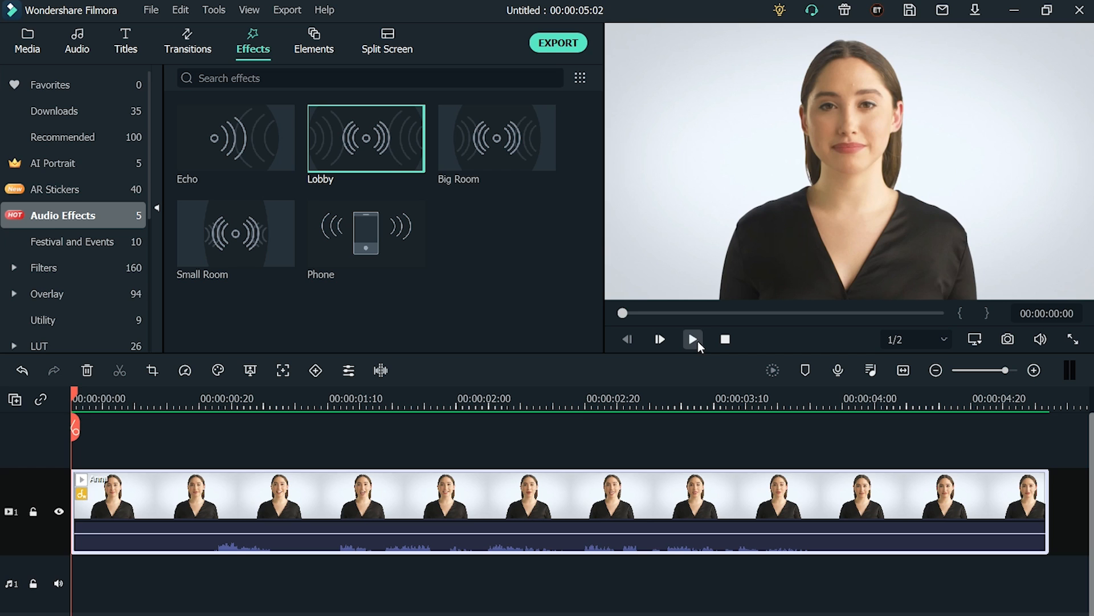
{"action": "left_click", "coordinate": [693, 340]}
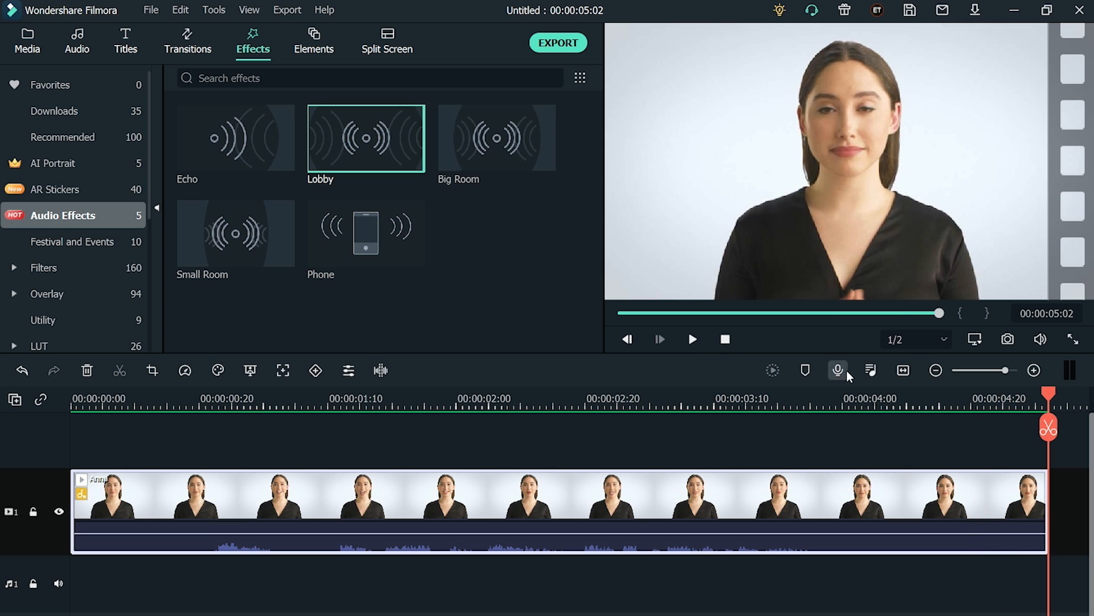
{"action": "left_click", "coordinate": [474, 410]}
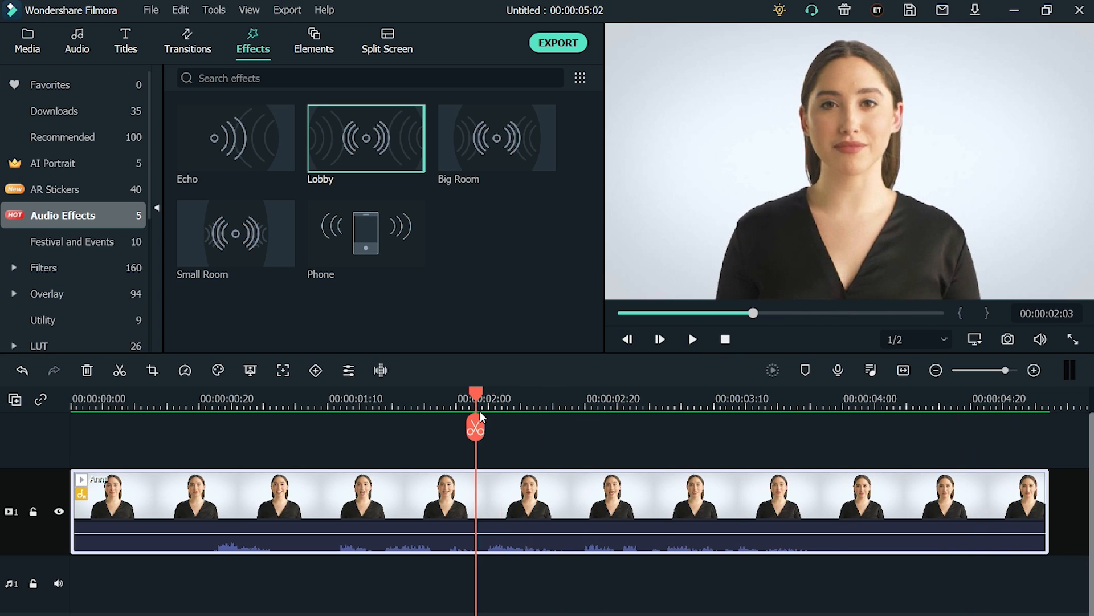
{"action": "left_click", "coordinate": [477, 426]}
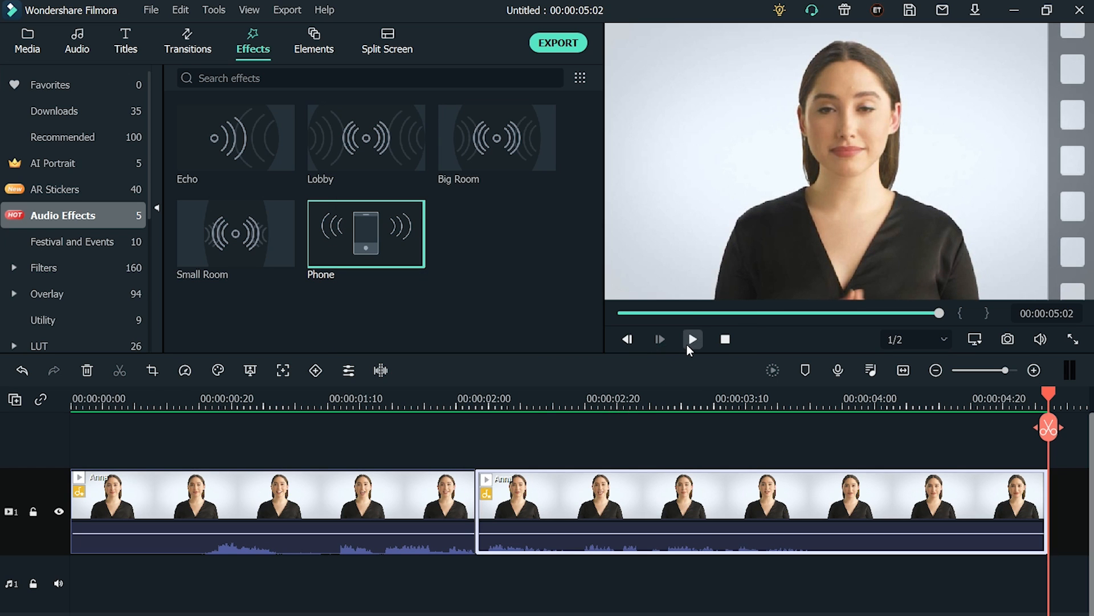
Play the split clips to hear the Phone effect on the second part, then pause
{"action": "left_click", "coordinate": [693, 339]}
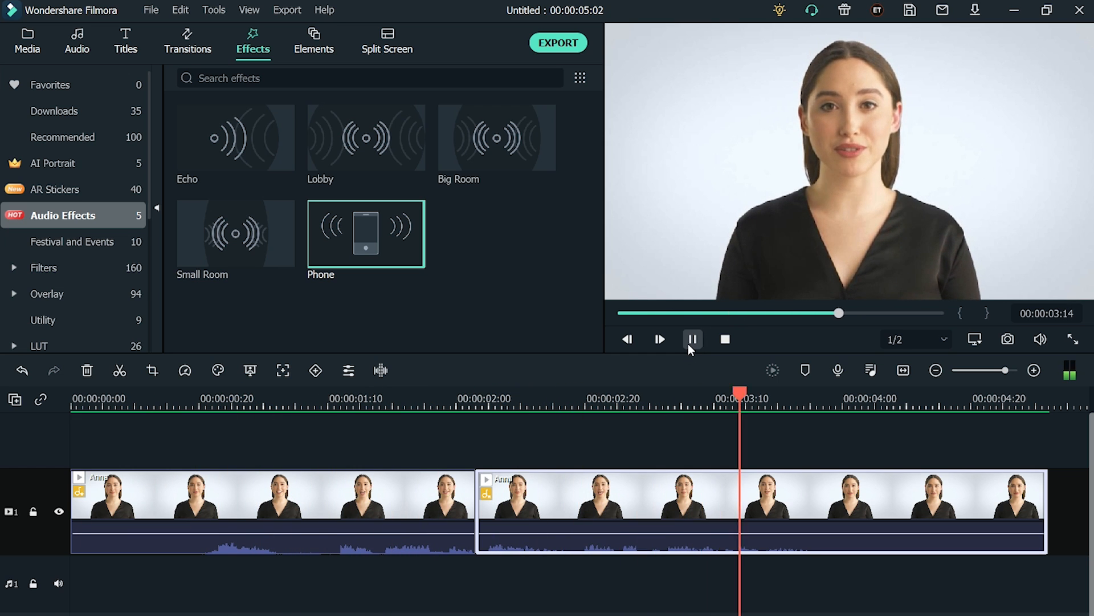
{"action": "left_click", "coordinate": [693, 340]}
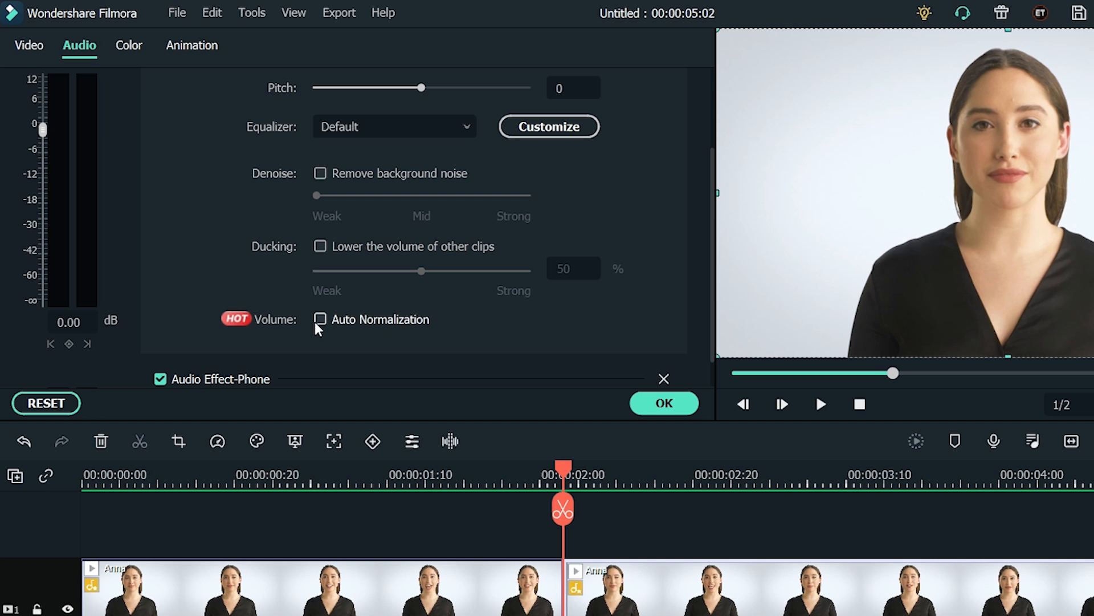
Enable Auto Normalization on the clip's volume and confirm the audio settings
{"action": "left_click", "coordinate": [320, 319]}
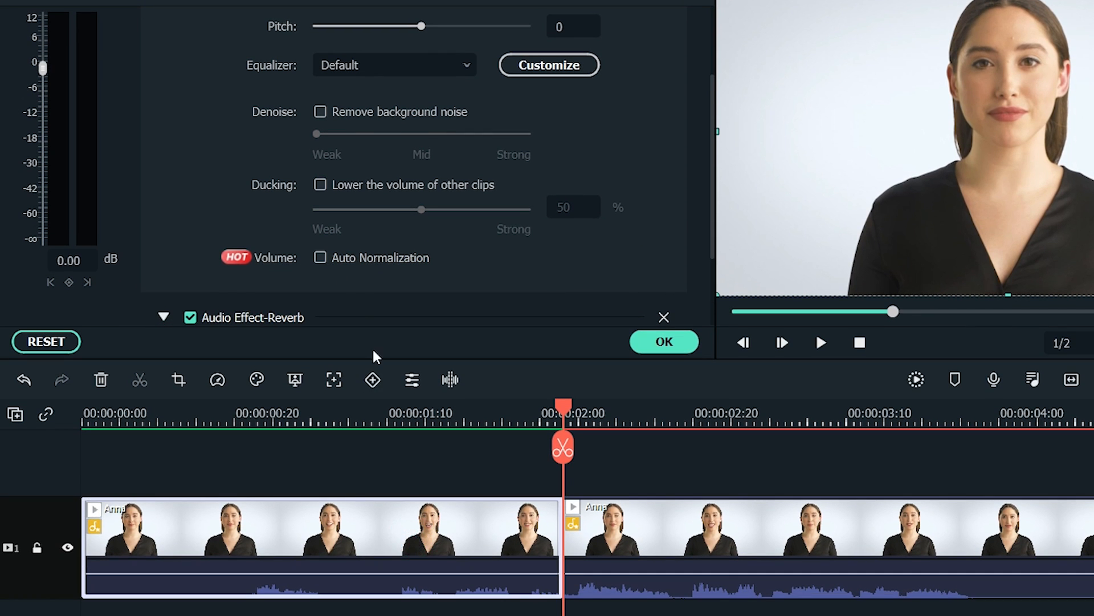
{"action": "left_click", "coordinate": [320, 258]}
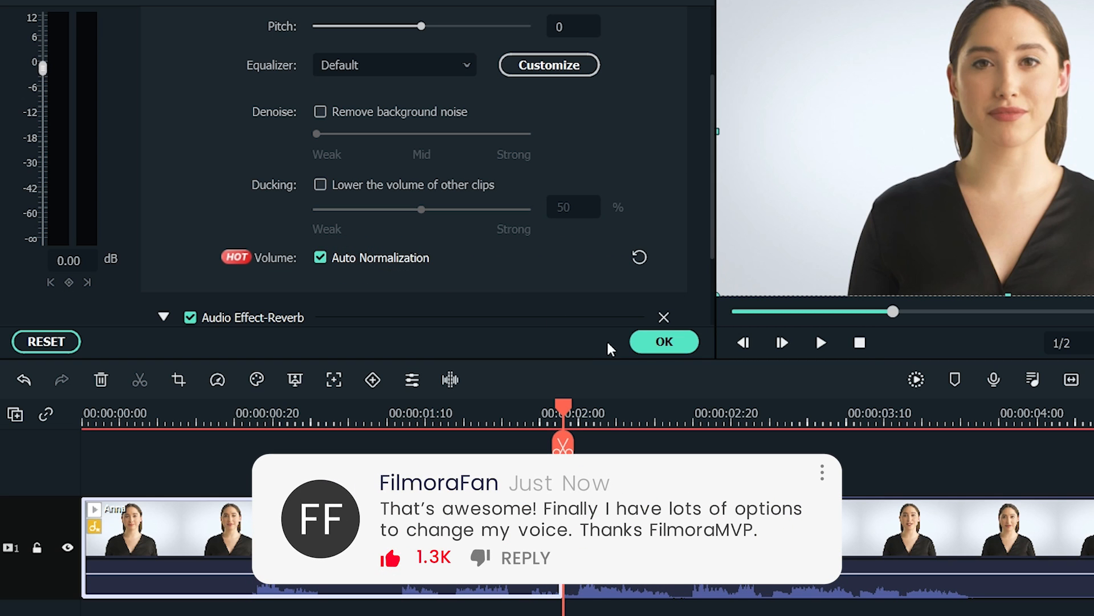
{"action": "left_click", "coordinate": [664, 342]}
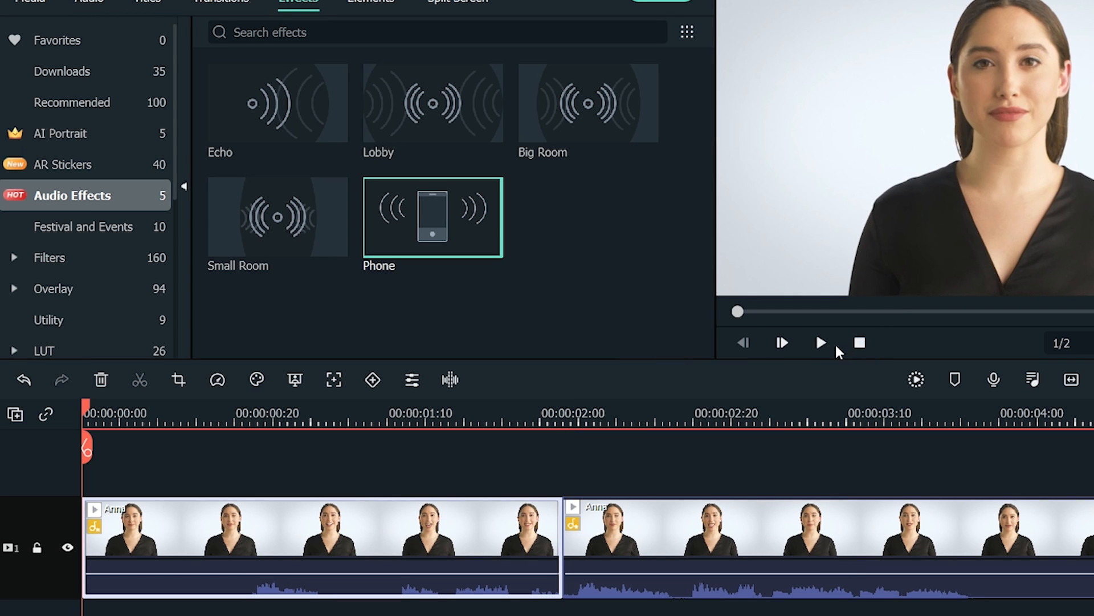
Play the two edited Anna clips from the start to hear the changed voice
{"action": "left_click", "coordinate": [821, 344]}
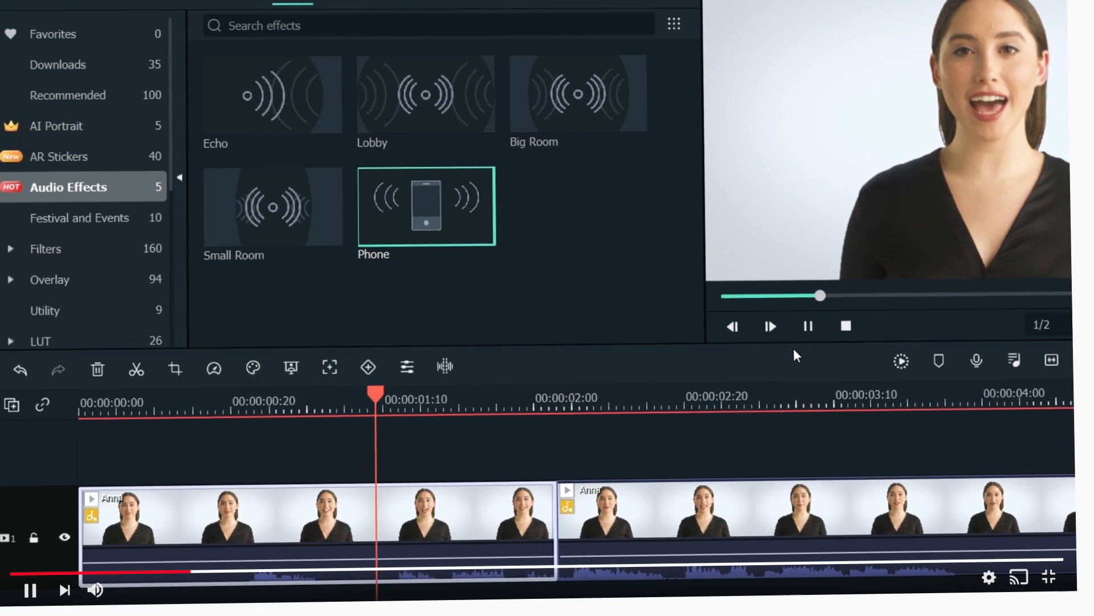